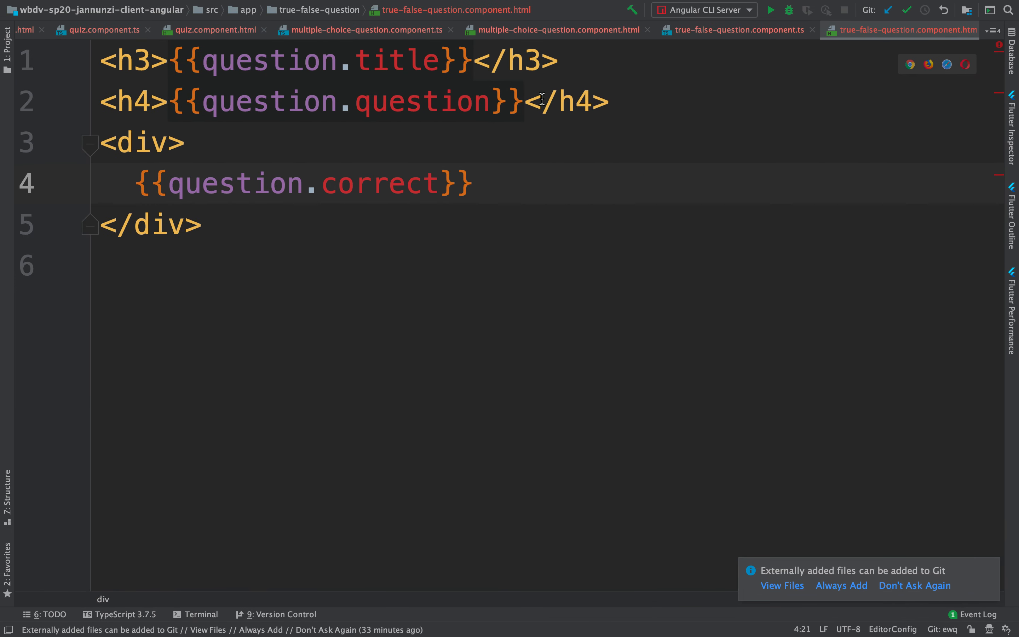
Add two <input type="radio"/> elements labelled True and False above the correct-answer div
key("Enter")
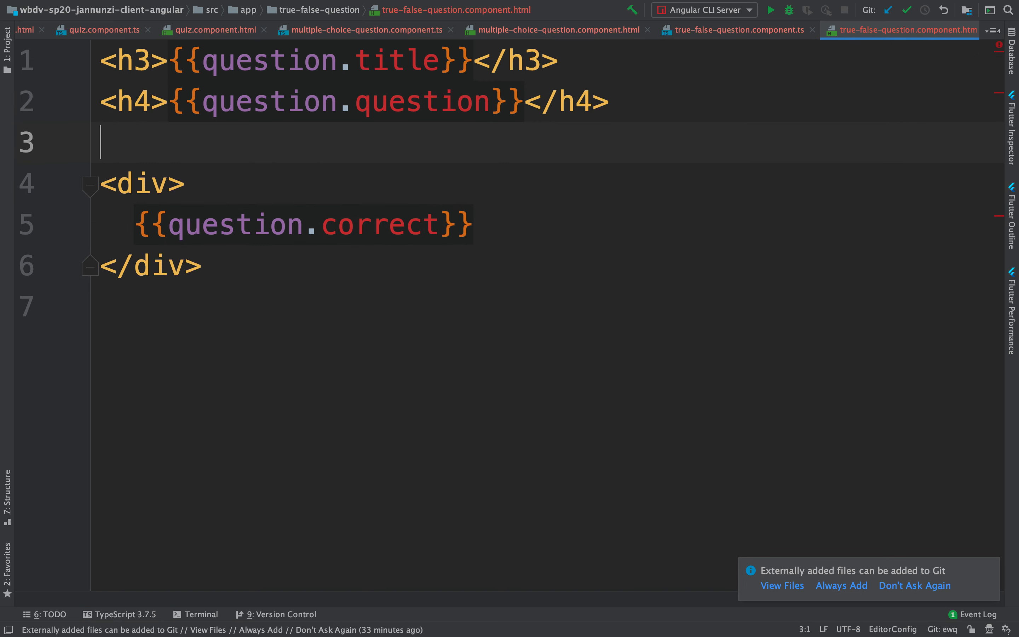
type("<input/>")
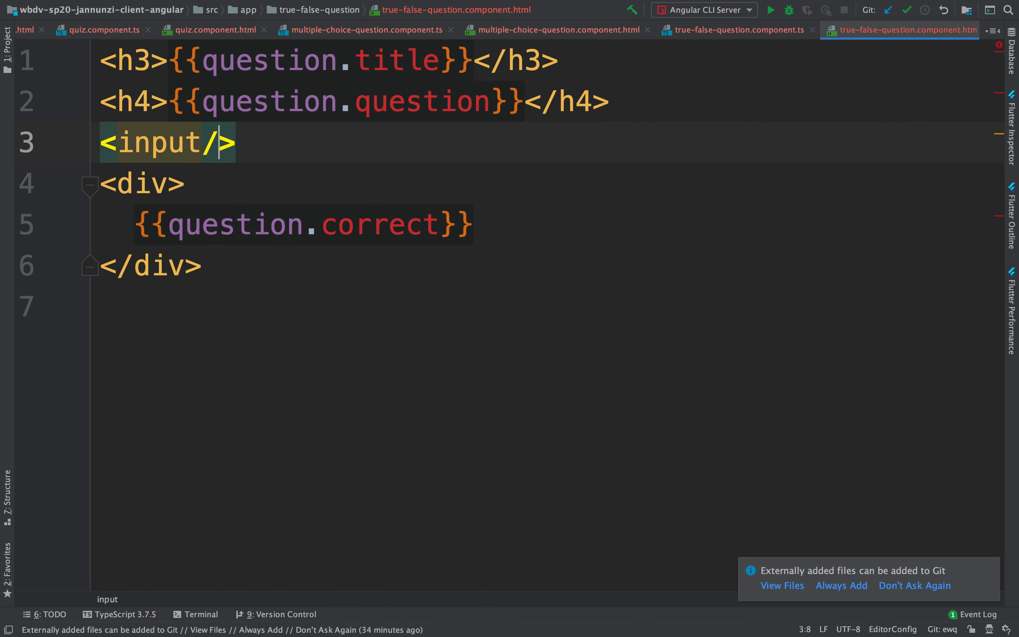
type("type")
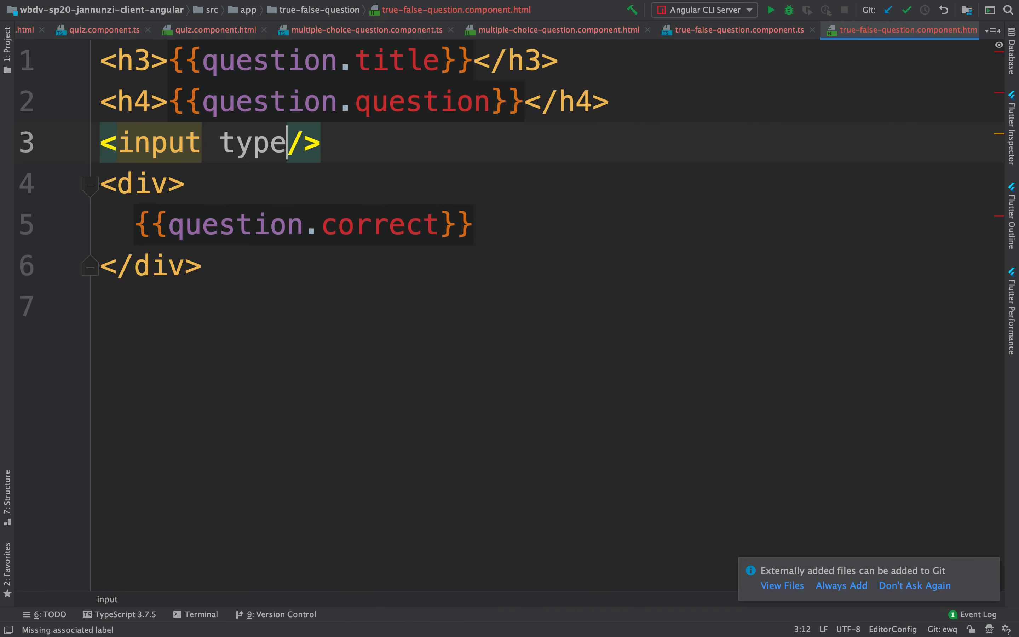
type("=\"rad\"")
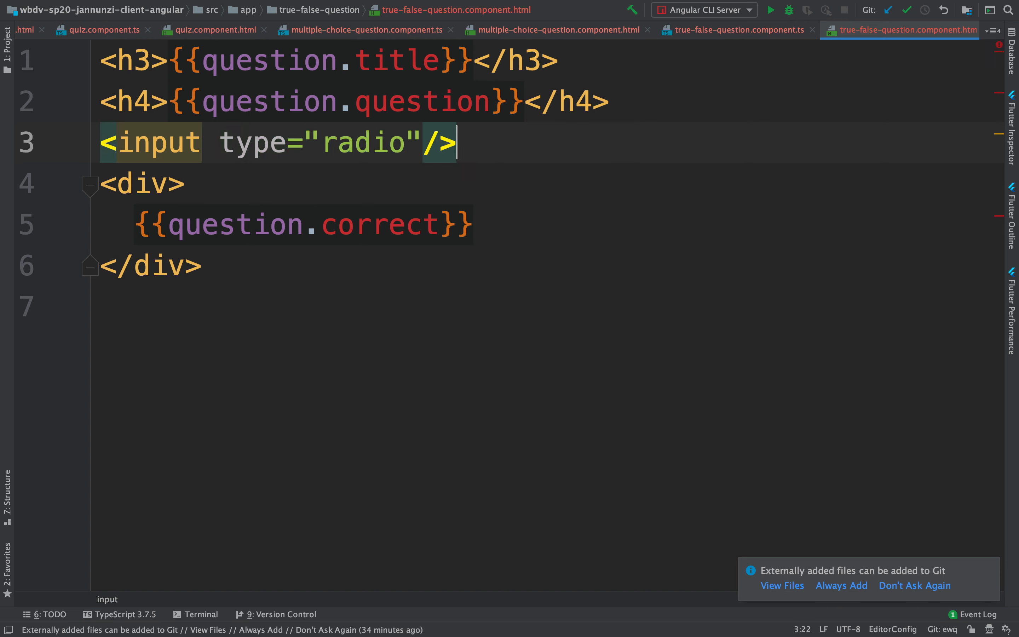
type("Yes")
type("<br/>")
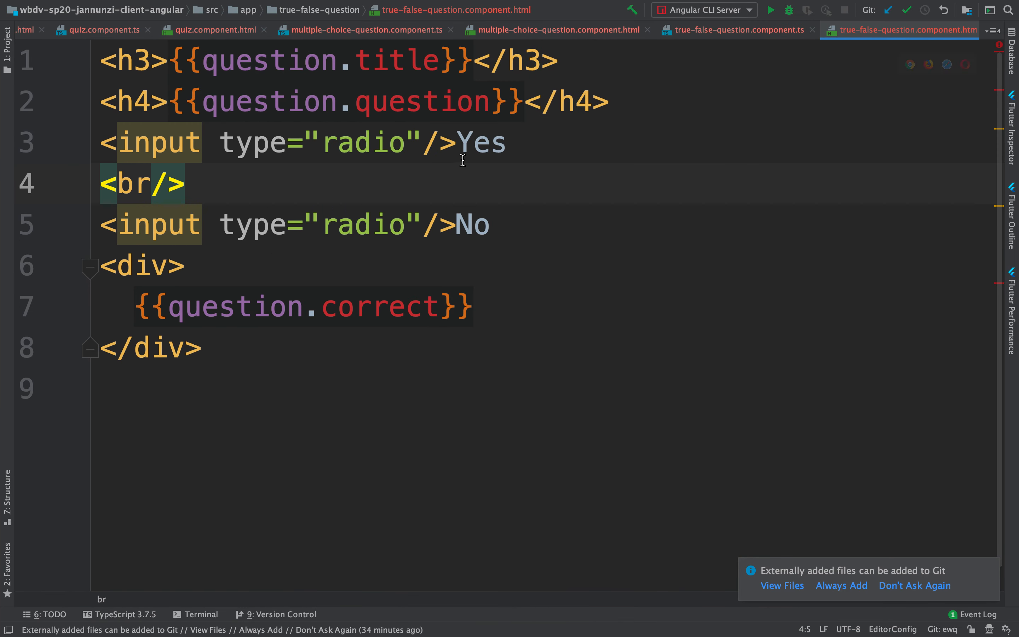
type("True")
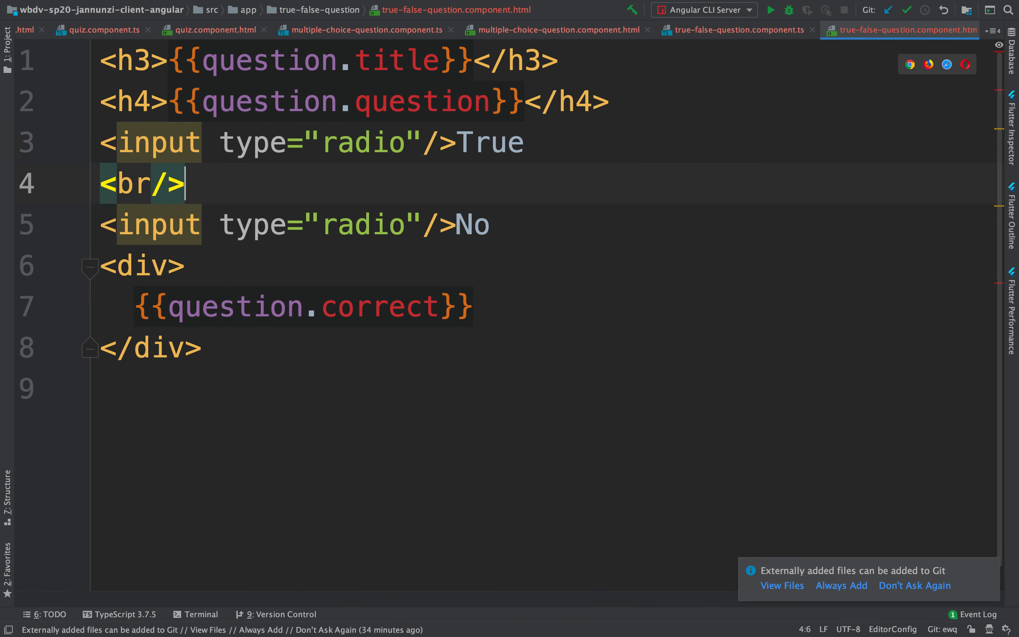
type("False")
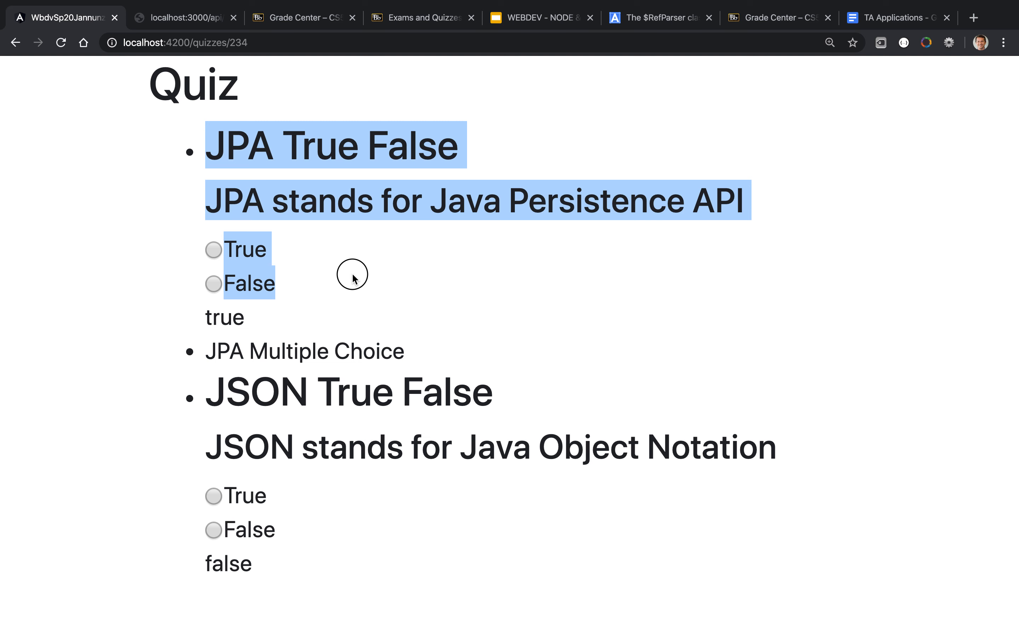
Test the JPA and JSON radio buttons in the browser, finding True and False both stay checked
left_click(213, 251)
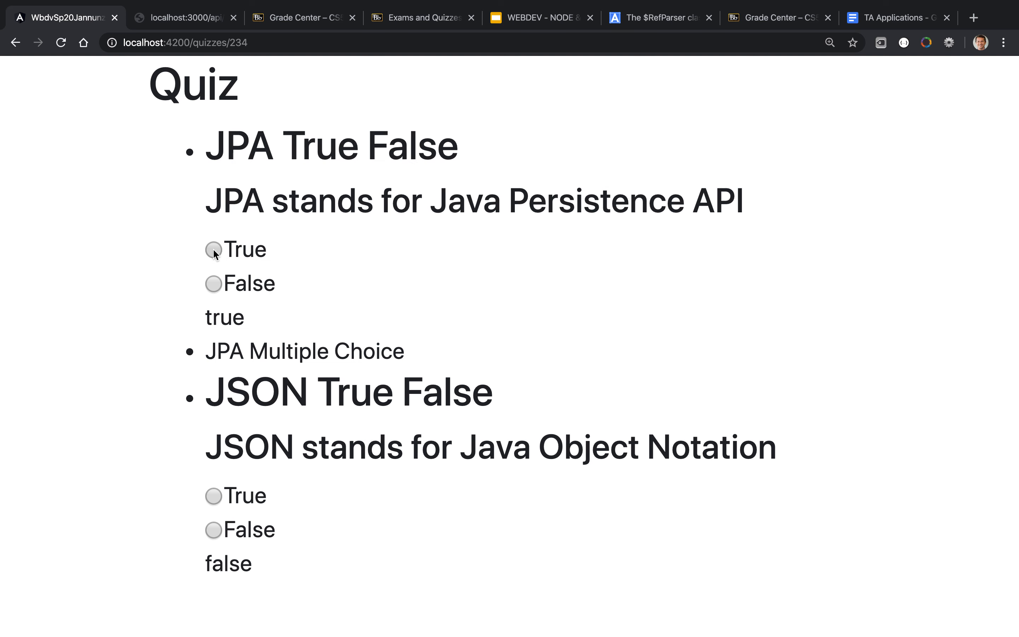
left_click(212, 250)
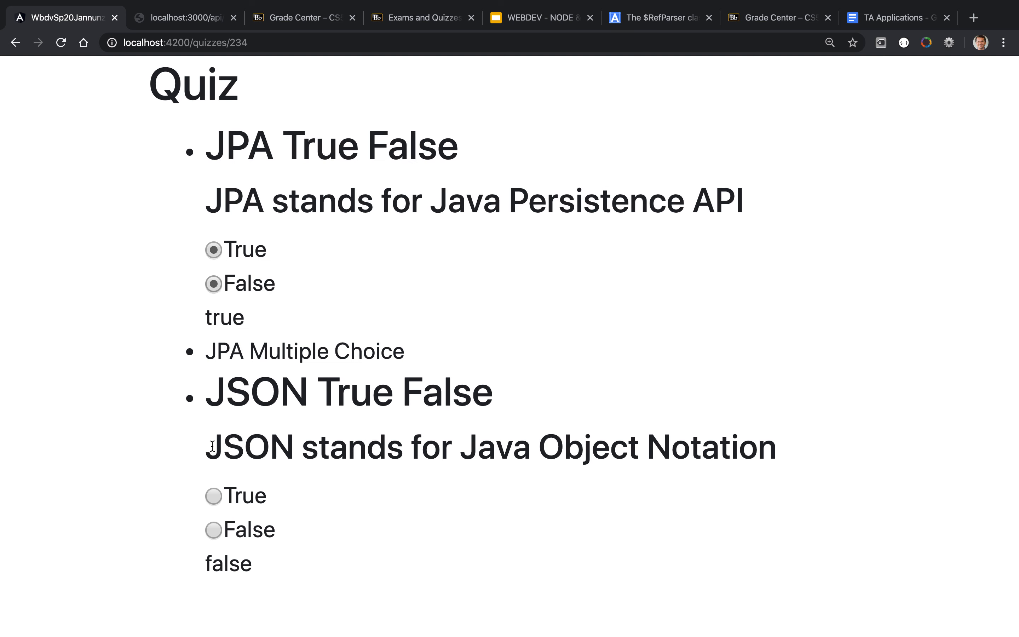
left_click(213, 496)
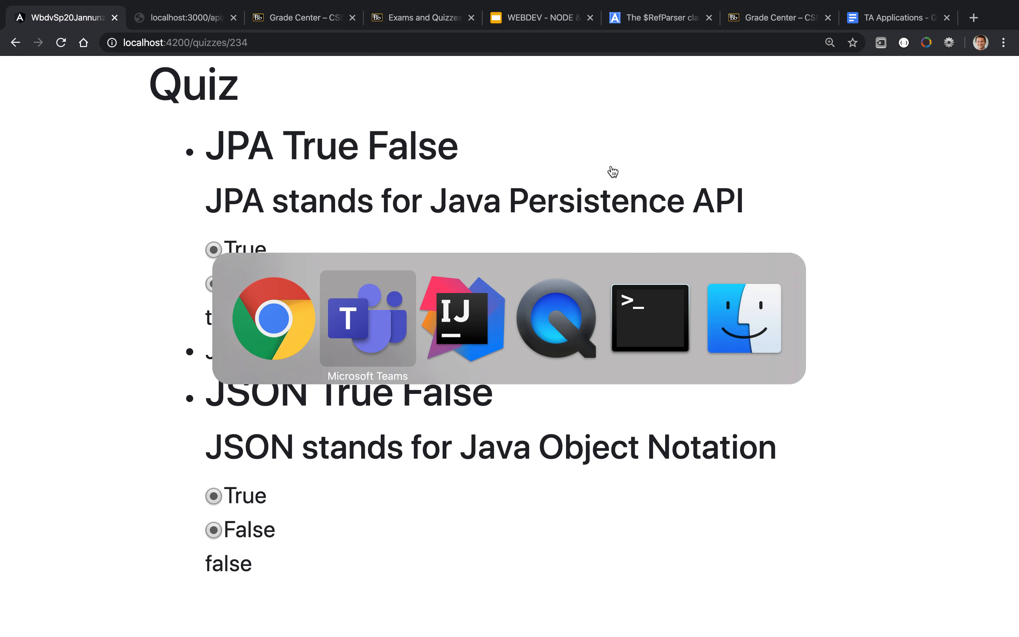
left_click(461, 317)
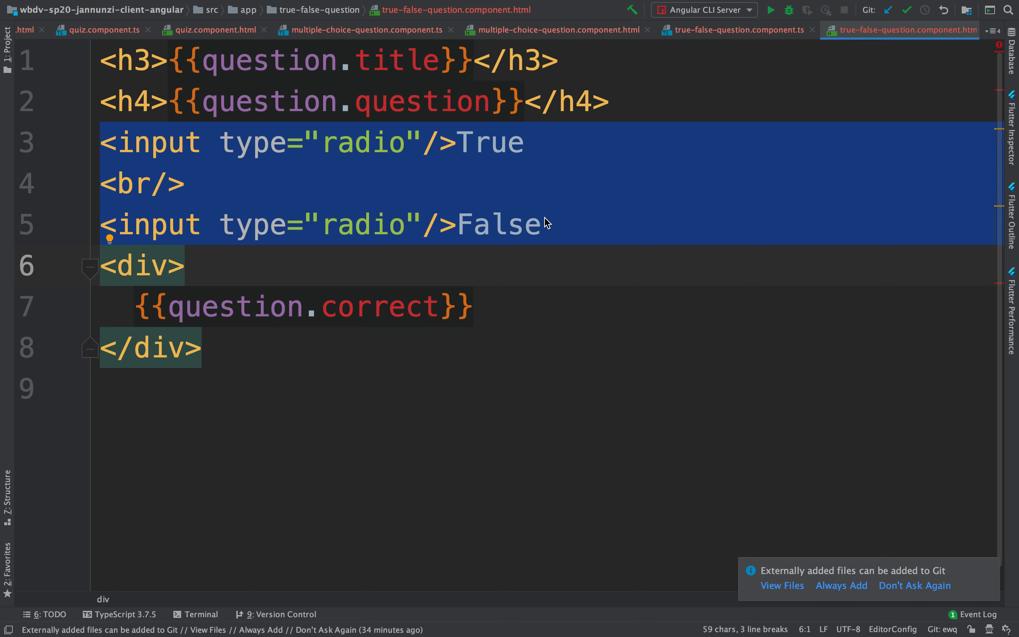
Give both radio inputs the attribute name="jpa" so they share one group
left_click(426, 142)
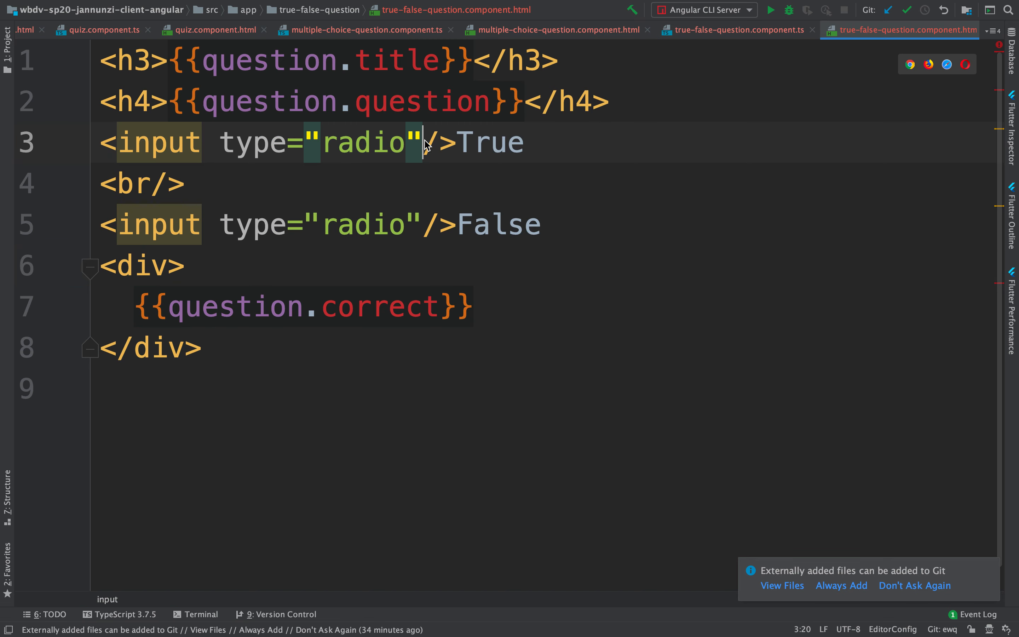
type("name=\"\"")
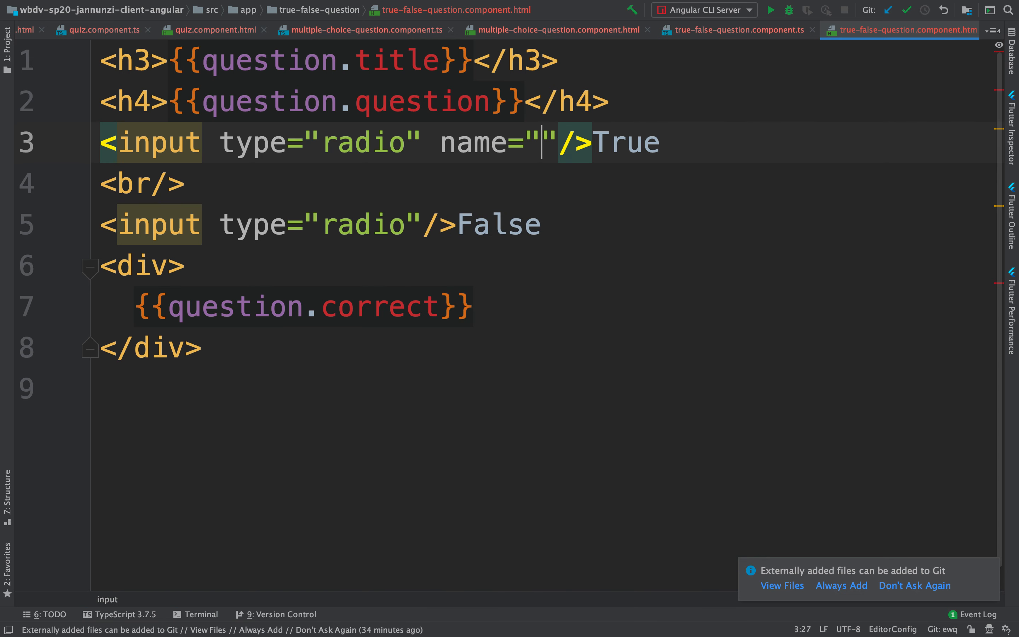
type("ja")
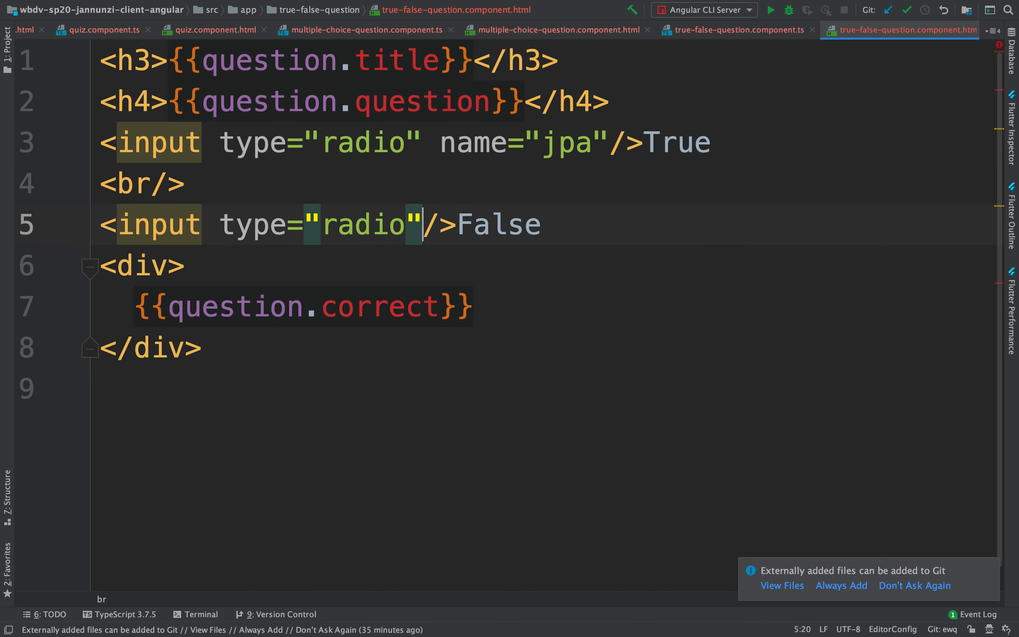
type("name=\"jpa\"")
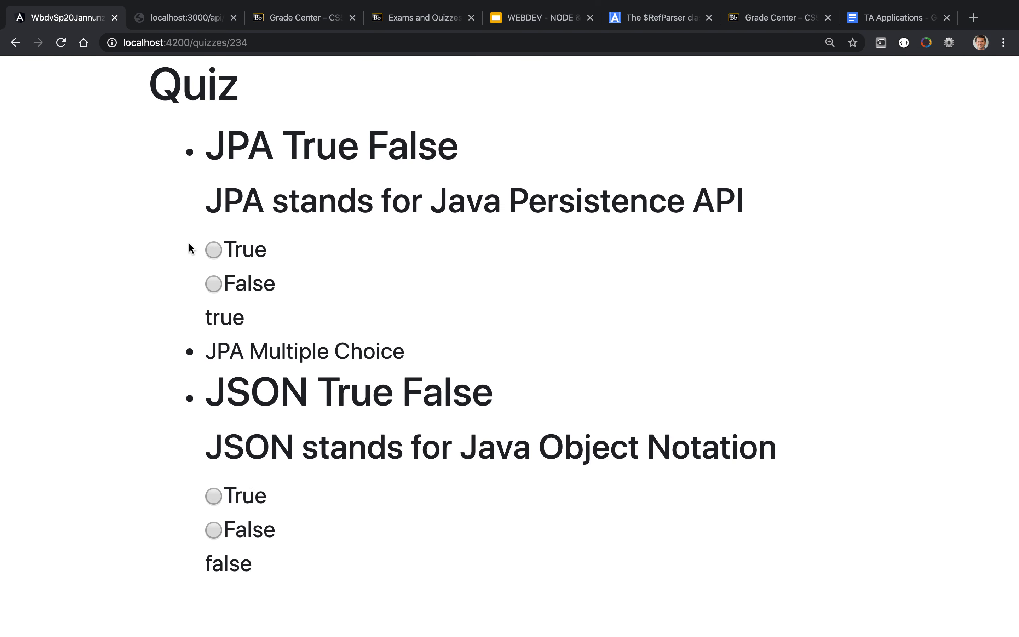
Test the JPA and JSON radio buttons, seeing a choice on one question clear the other
left_click(212, 283)
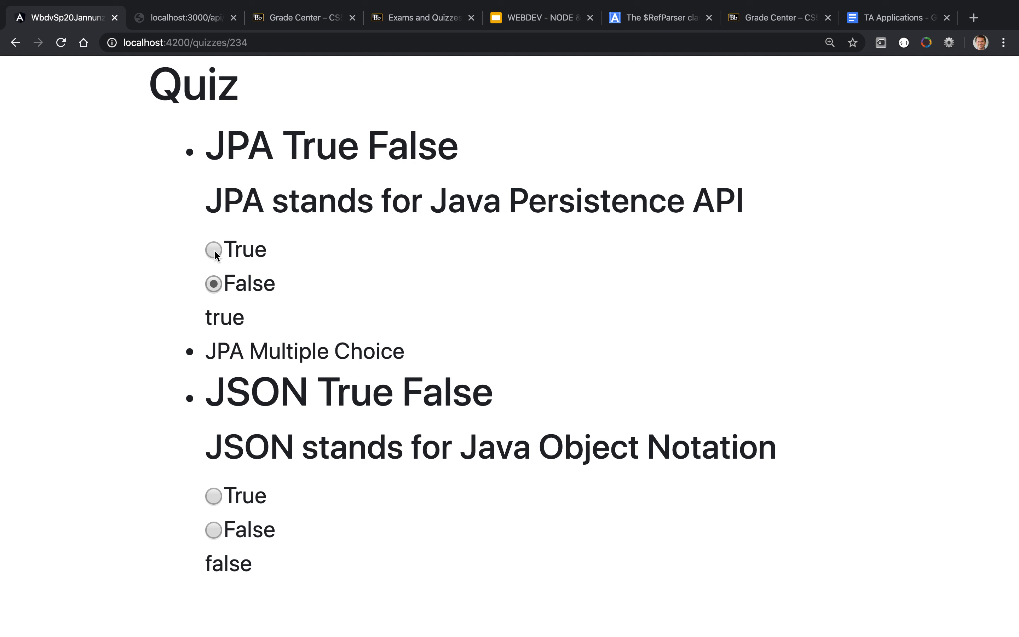
left_click(213, 249)
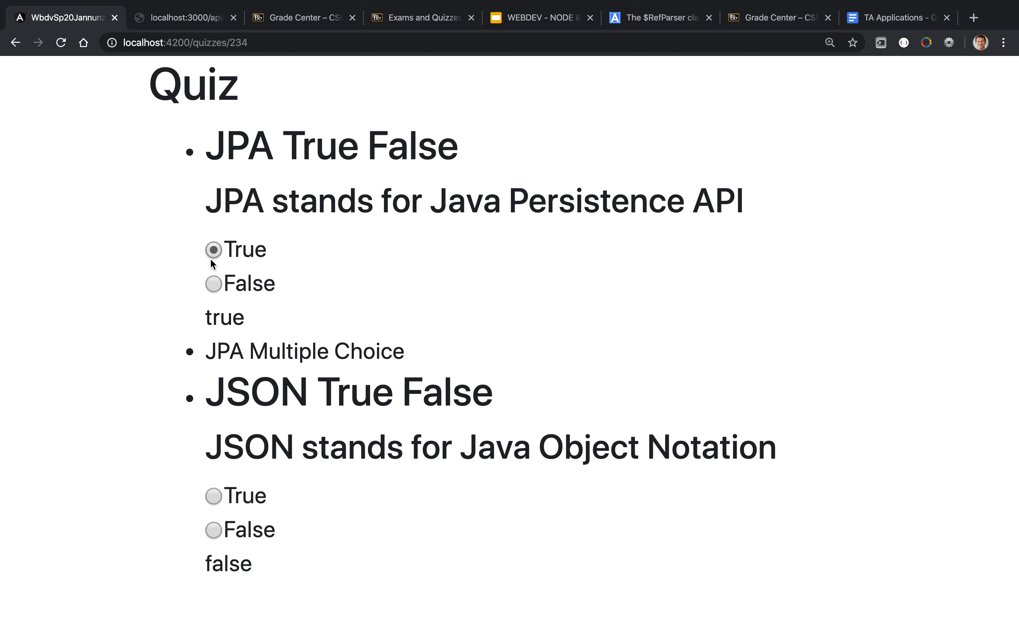
left_click(213, 283)
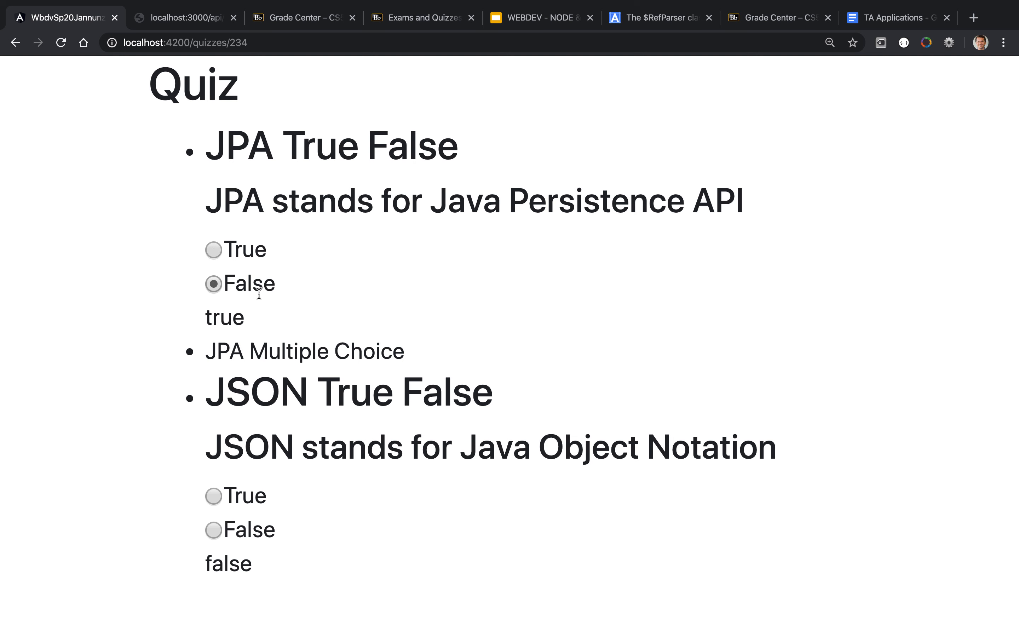
mouse_move(125, 454)
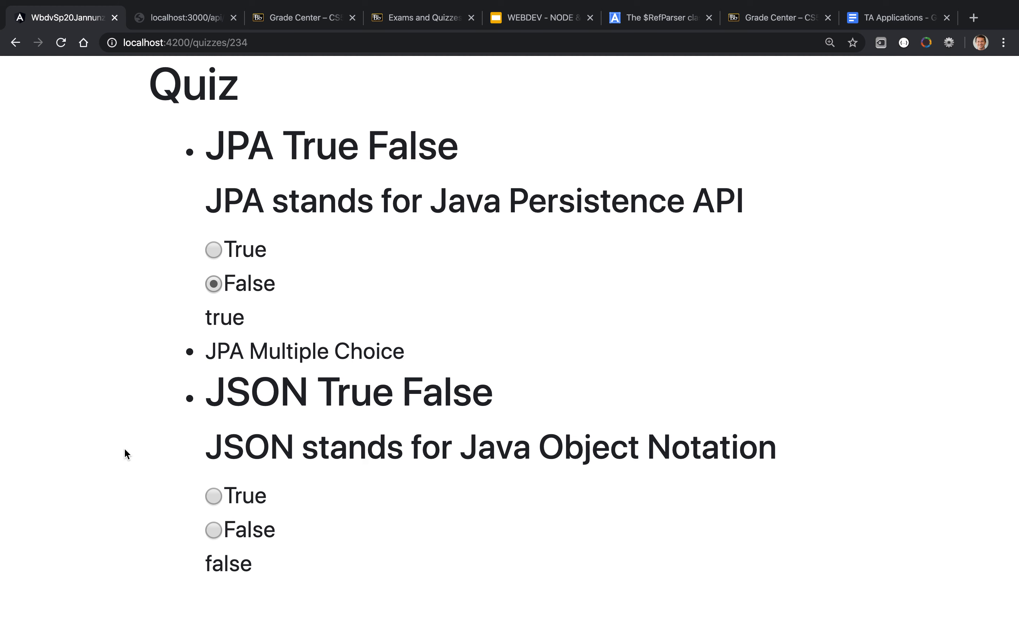
mouse_move(142, 490)
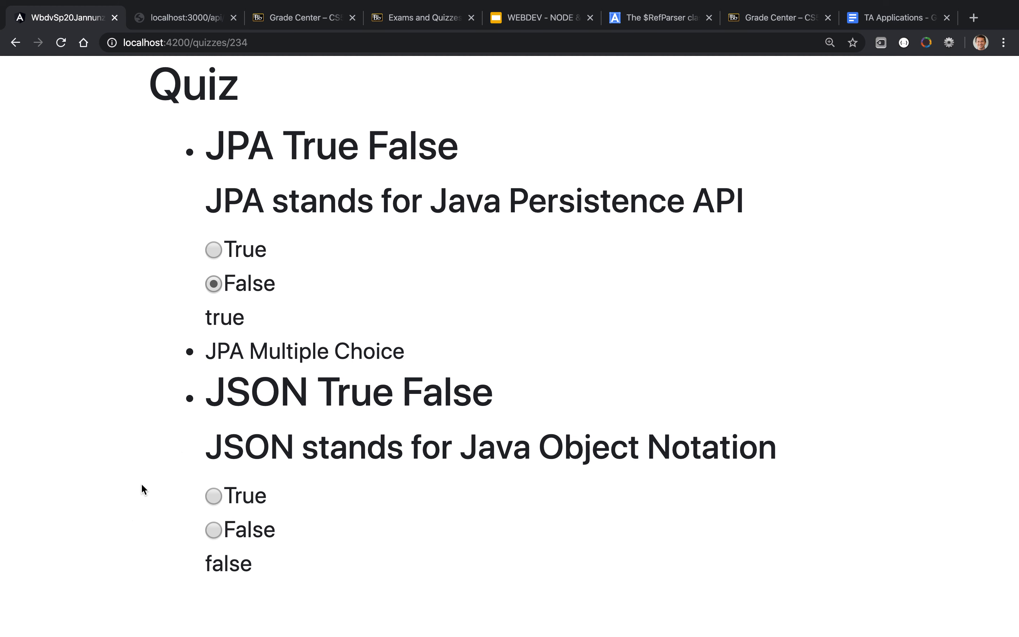
mouse_move(217, 548)
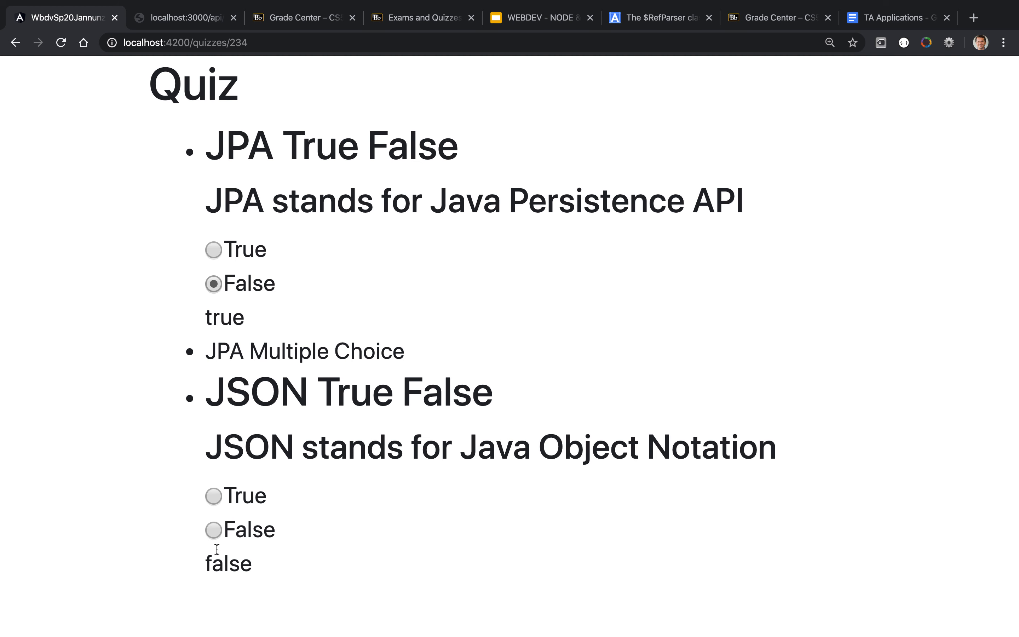
mouse_move(235, 549)
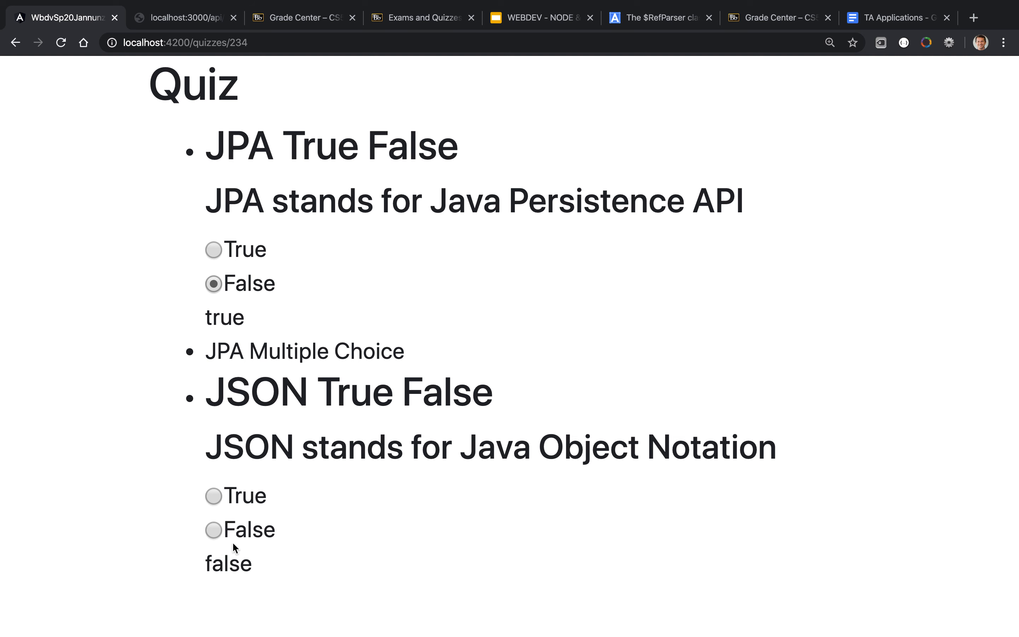
left_click(213, 495)
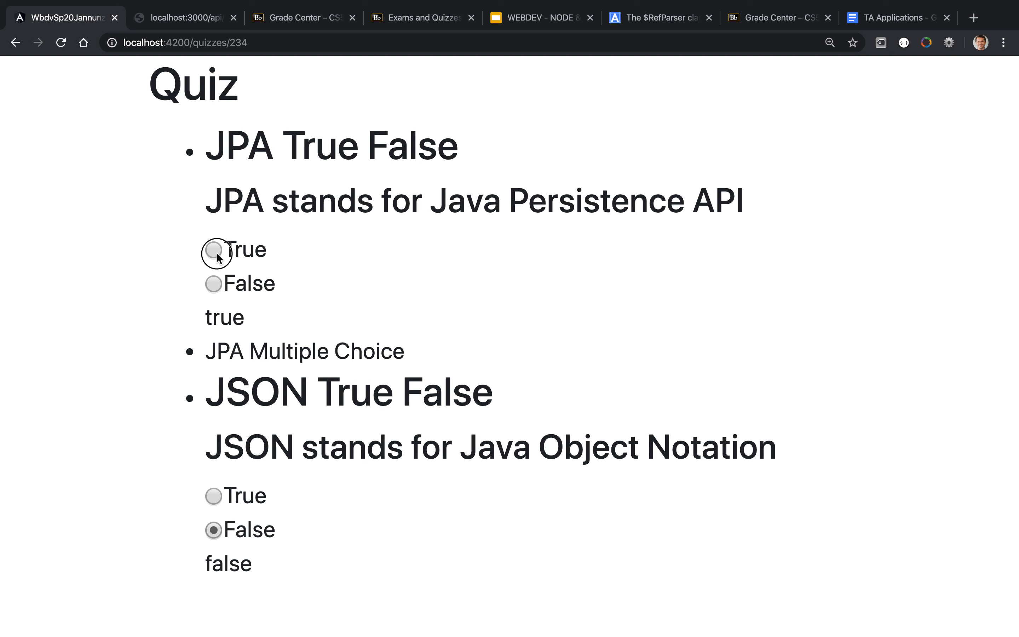
left_click(212, 250)
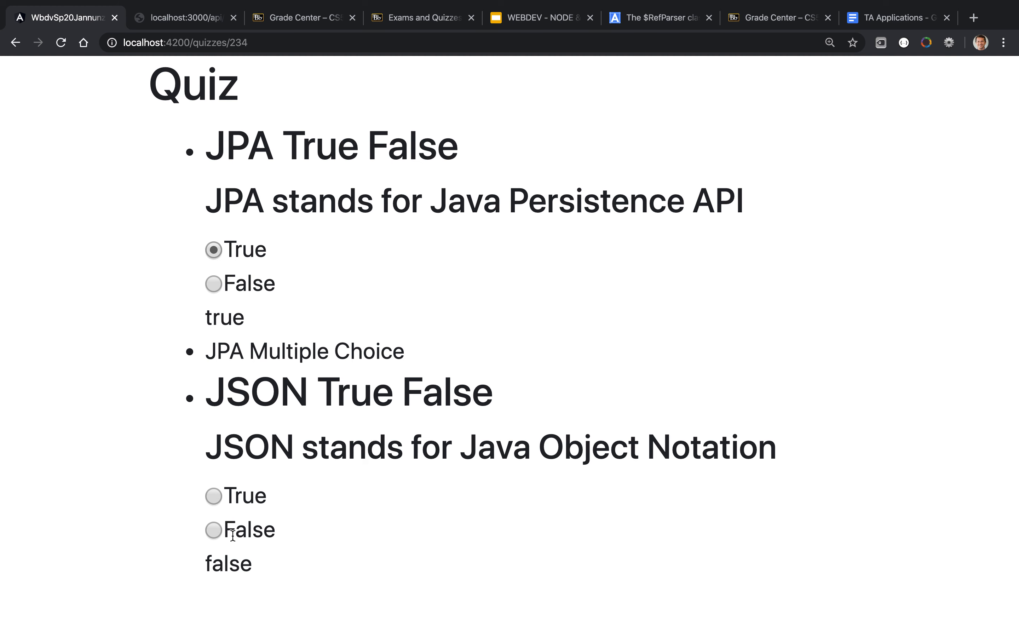
left_click(213, 530)
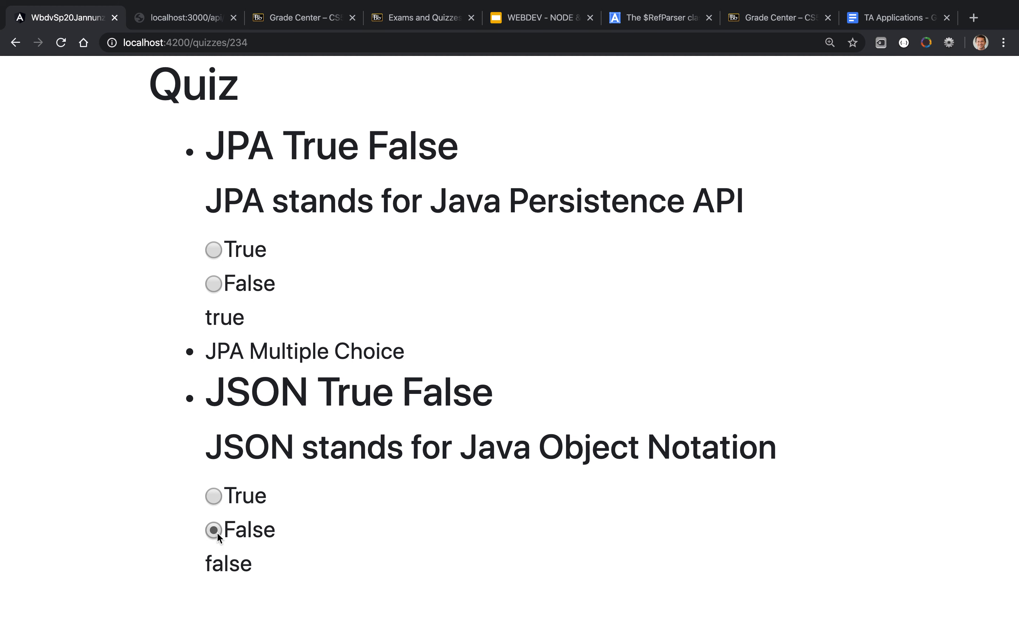
mouse_move(233, 514)
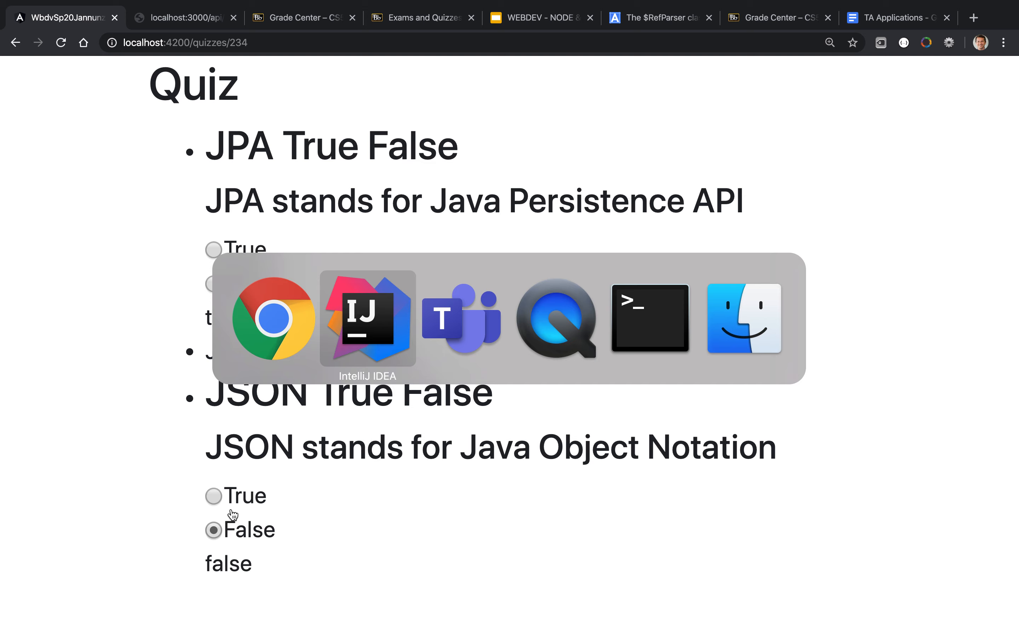
left_click(367, 318)
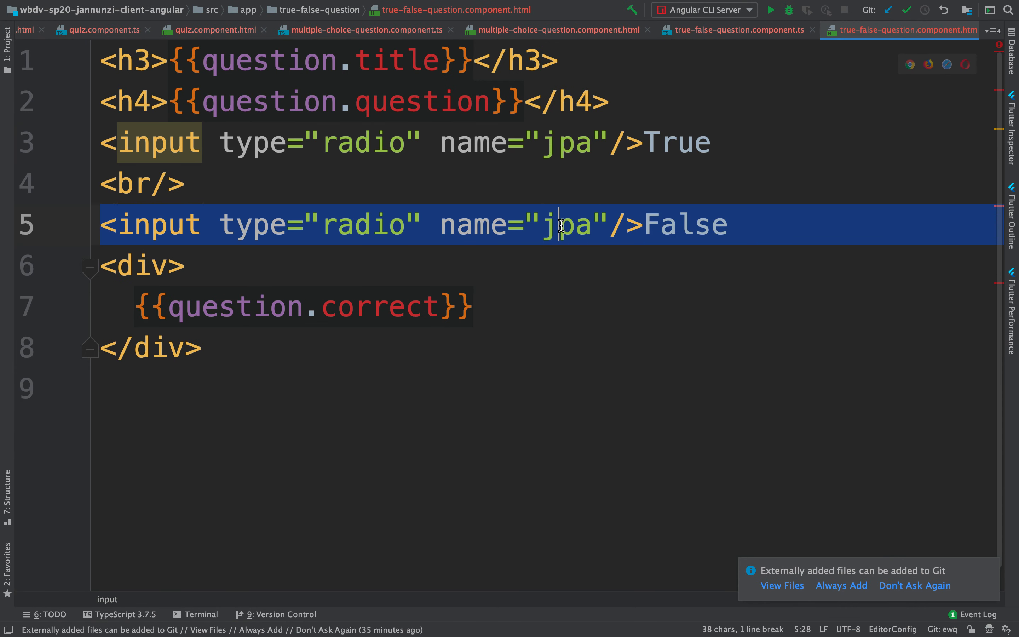
mouse_move(562, 227)
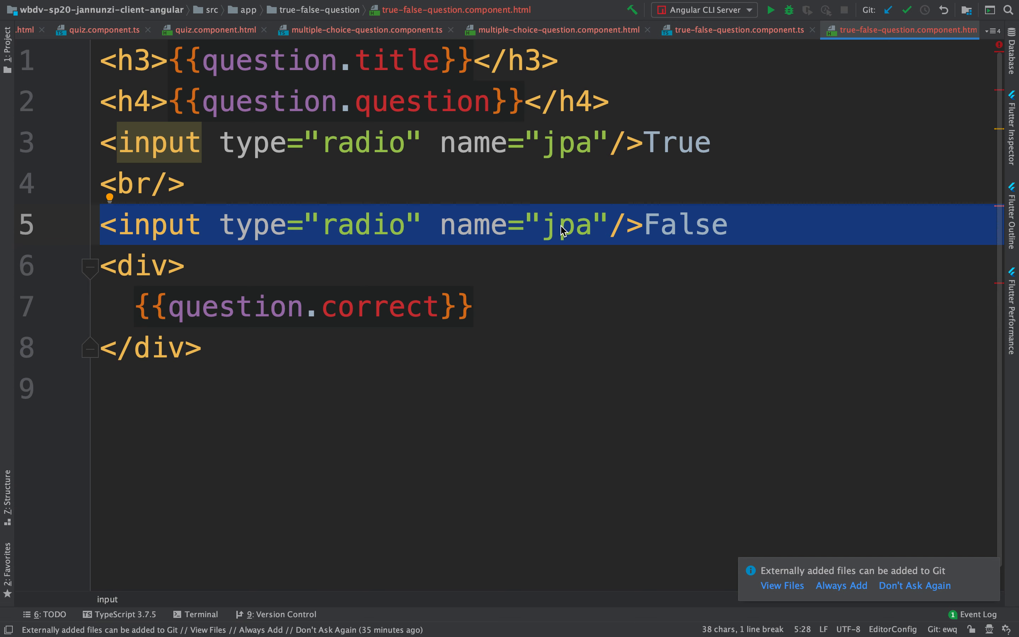
Replace the True input's name value jpa with the binding {{question._id}}
double_click(566, 141)
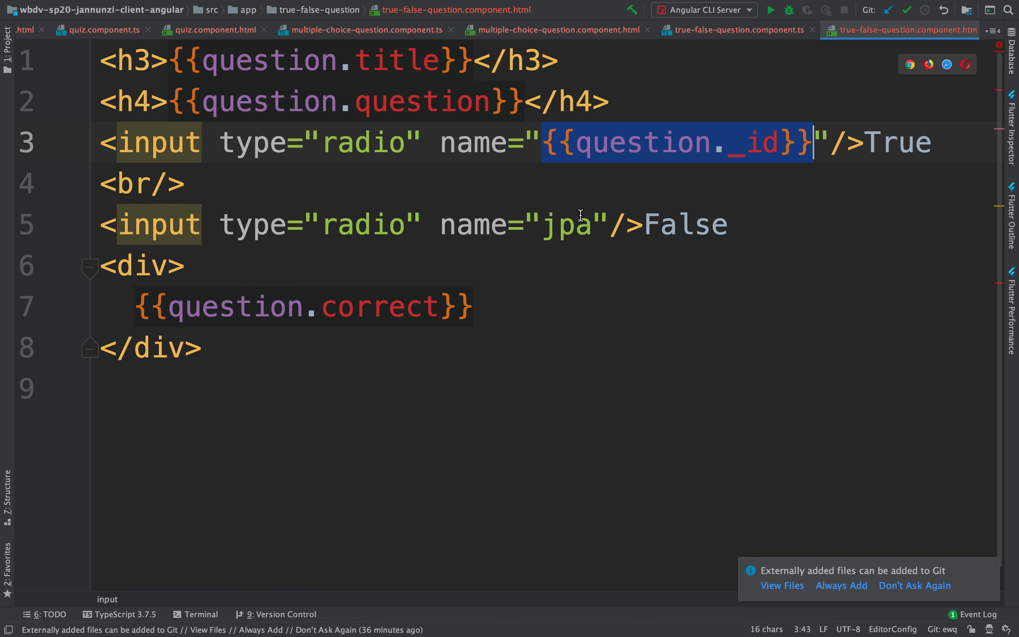
type("{{question._id}}")
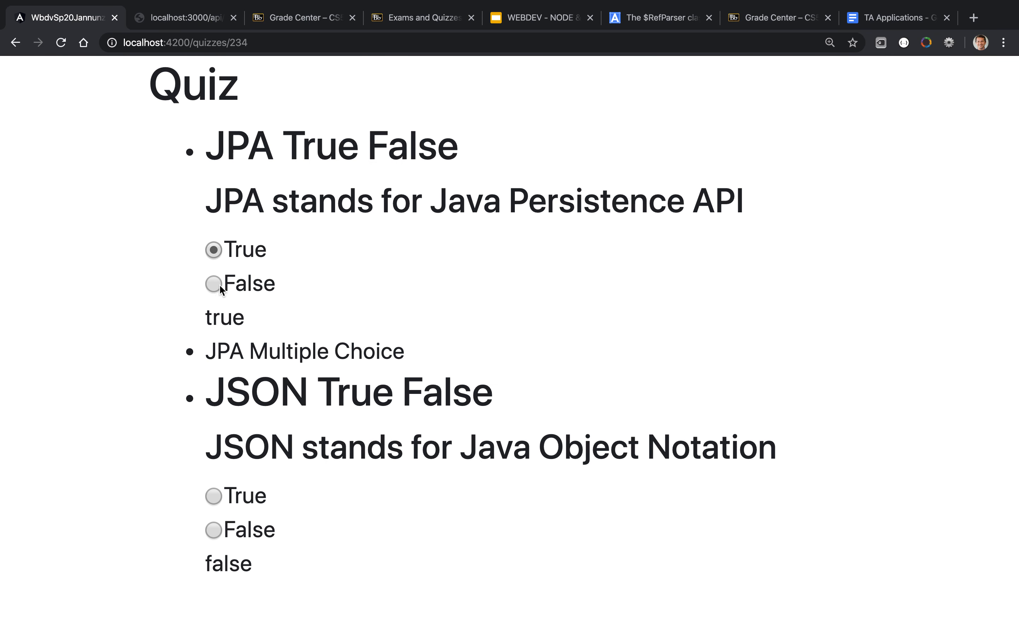
mouse_move(227, 516)
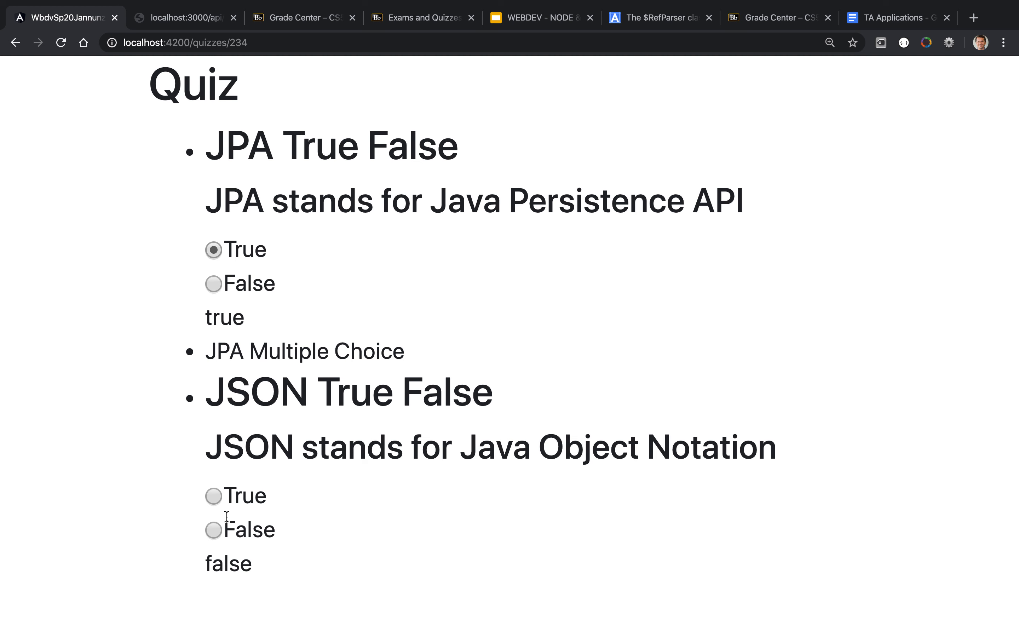
Check True for the JSON question while JPA's True stays checked
left_click(212, 496)
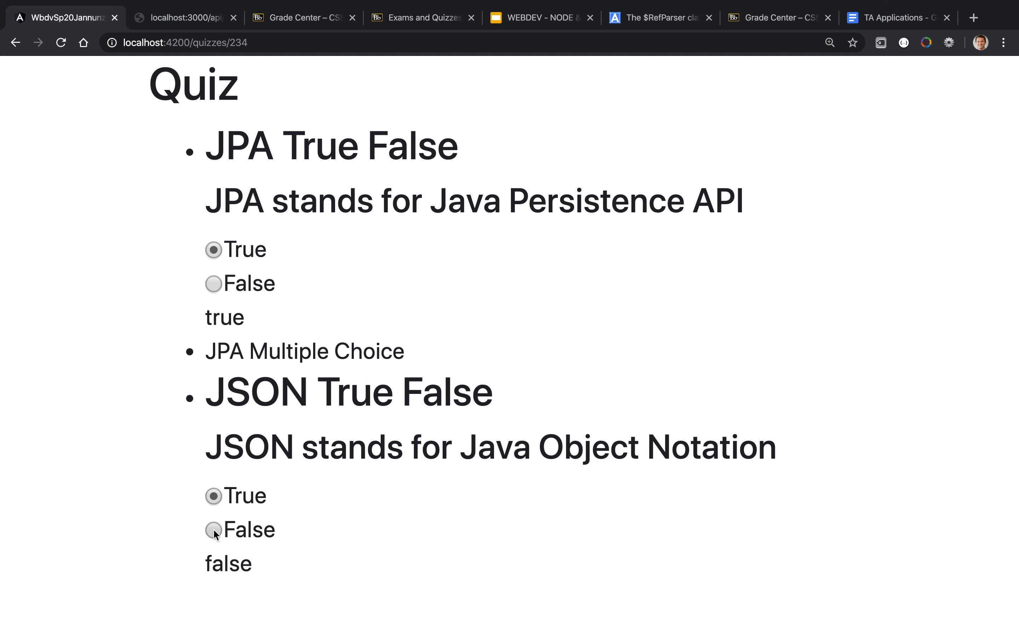
left_click(214, 495)
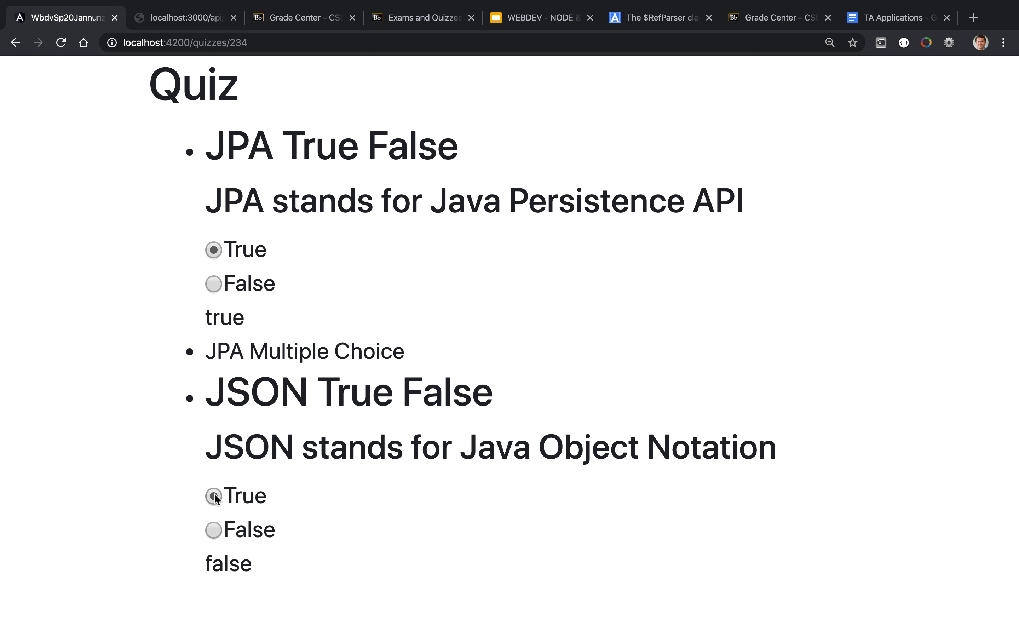